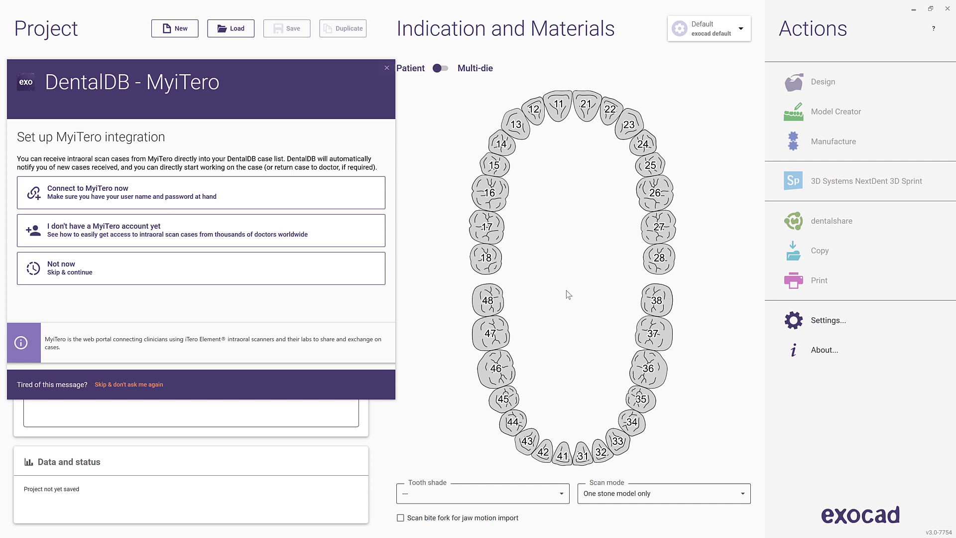
{"action": "mouse_move", "coordinate": [503, 280]}
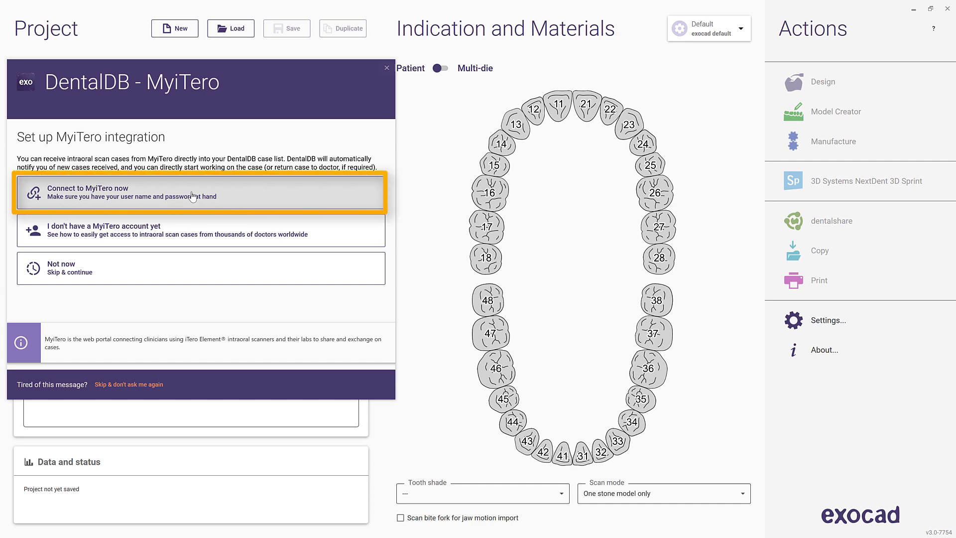
Step: Connect DentalDB to the MyiTero account by logging in with the iTero credentials
{"action": "left_click", "coordinate": [200, 192]}
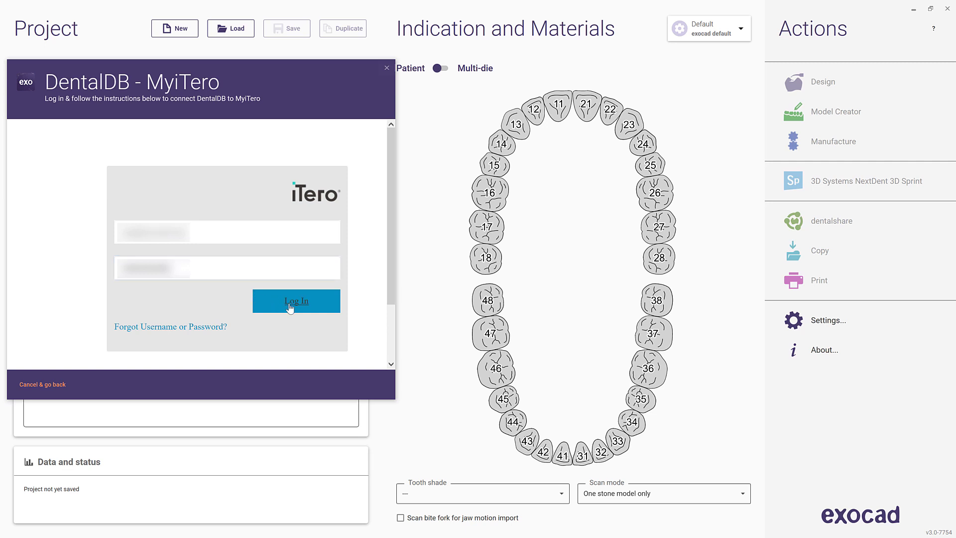
{"action": "left_click", "coordinate": [296, 301]}
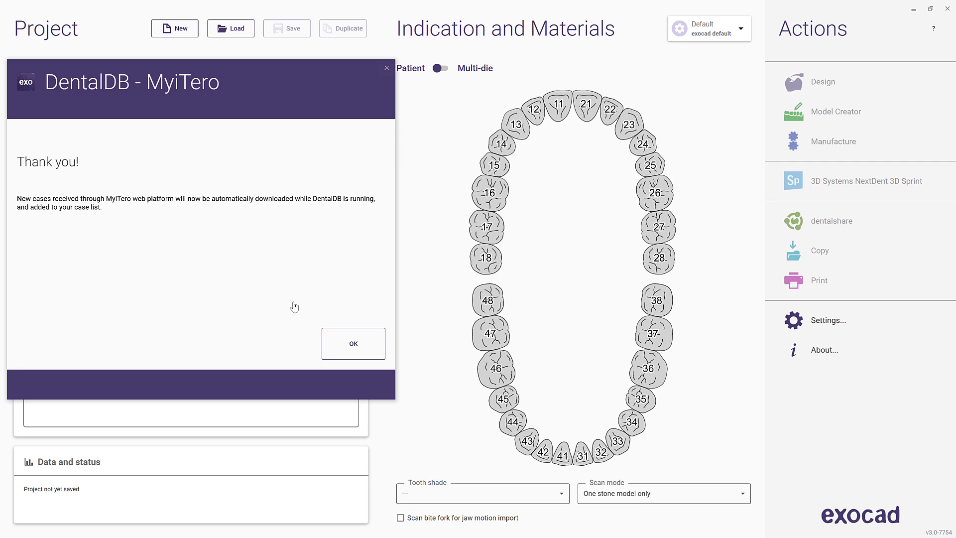
Step: Dismiss the connection confirmation and review tooth 21's restoration and material details in the demo case
{"action": "left_click", "coordinate": [352, 344]}
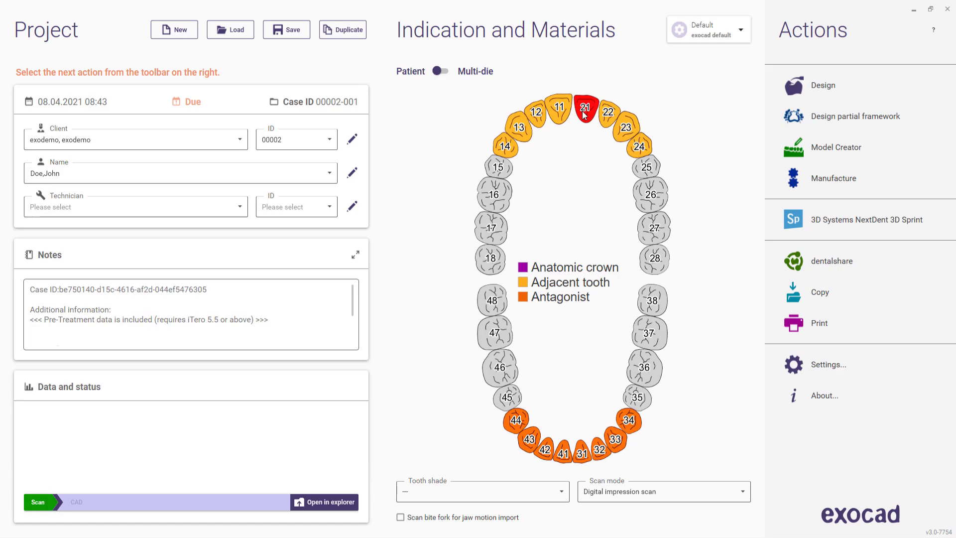
{"action": "left_click", "coordinate": [585, 112]}
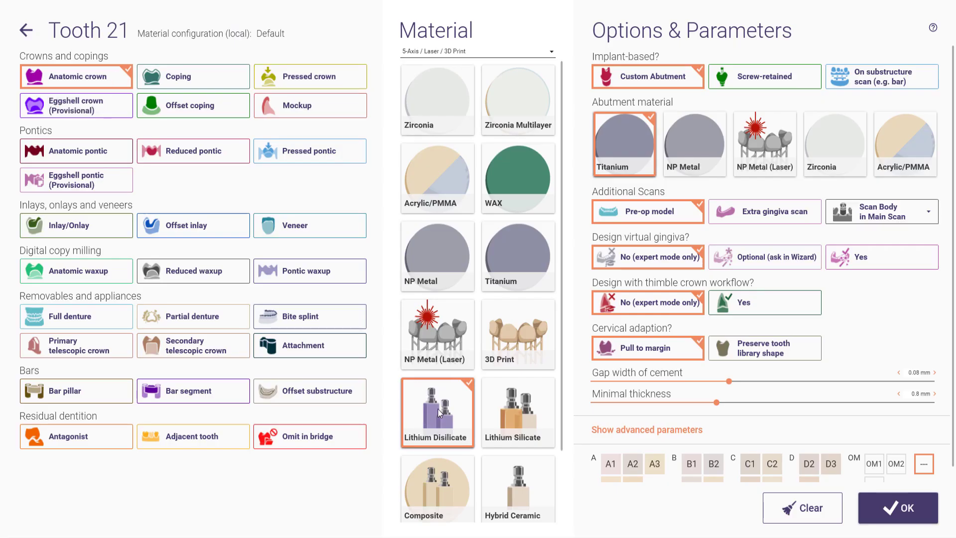
{"action": "left_click", "coordinate": [897, 508]}
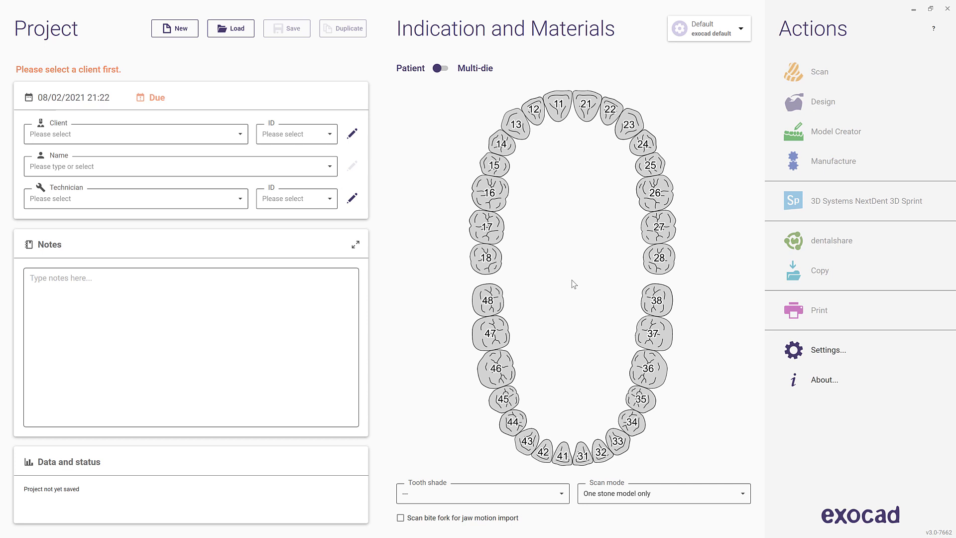
{"action": "mouse_move", "coordinate": [637, 292]}
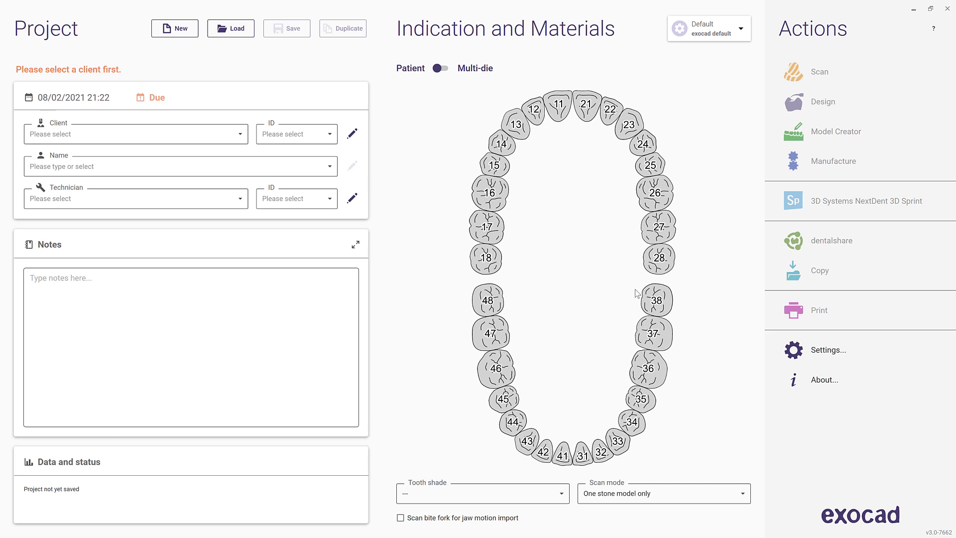
Step: In Settings, set 'Import from MyiTero mode' to Enabled and apply it
{"action": "left_click", "coordinate": [828, 350]}
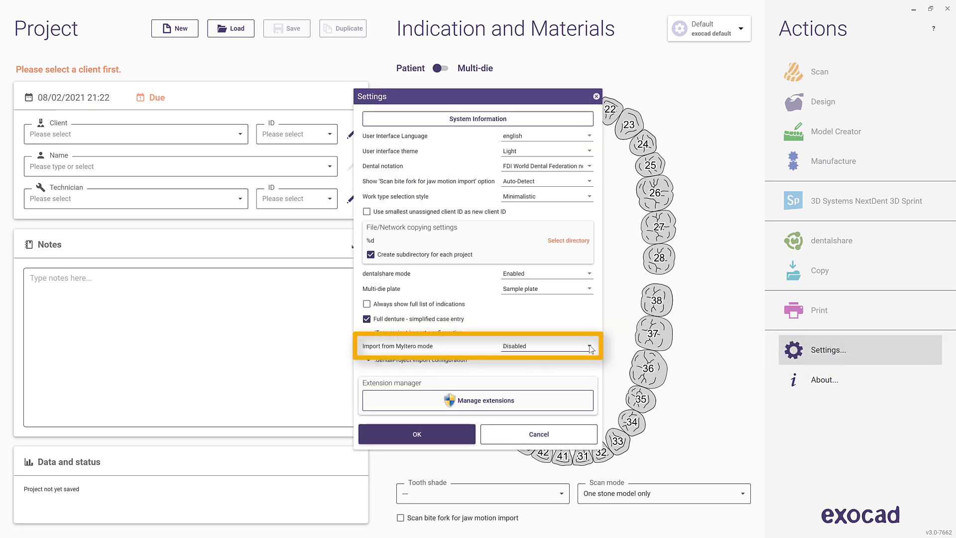
{"action": "left_click", "coordinate": [546, 345]}
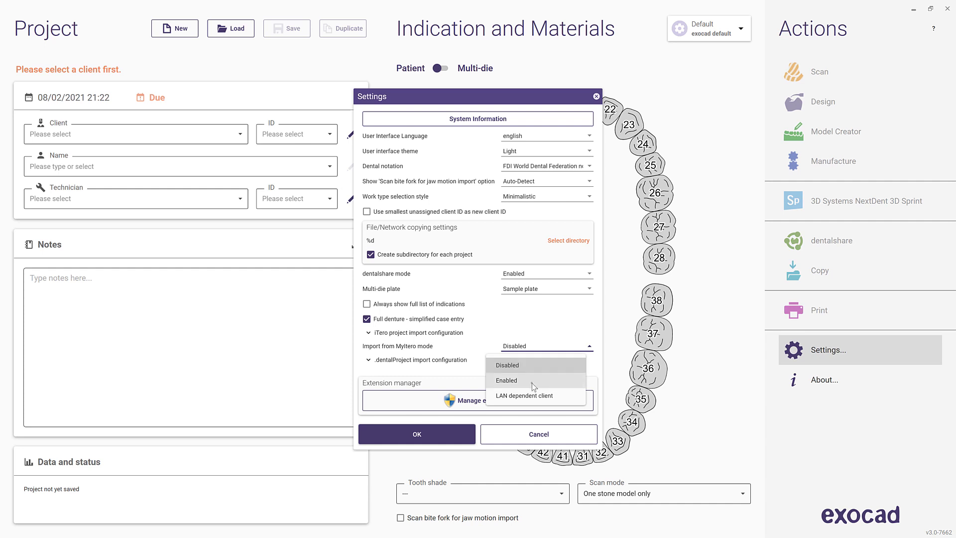
{"action": "left_click", "coordinate": [506, 379]}
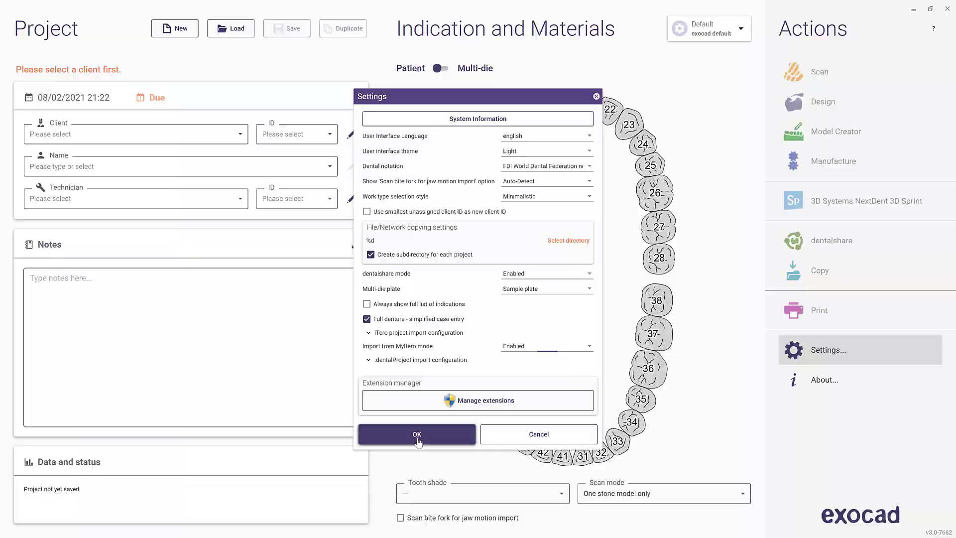
{"action": "left_click", "coordinate": [417, 434]}
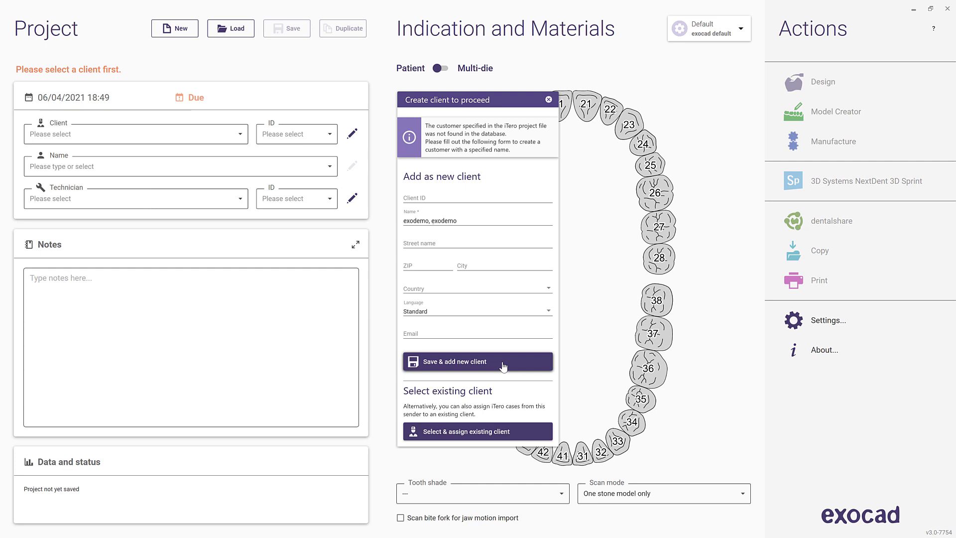
Step: Save the unknown iTero sender as a new client named exodemo, exodemo
{"action": "left_click", "coordinate": [477, 361]}
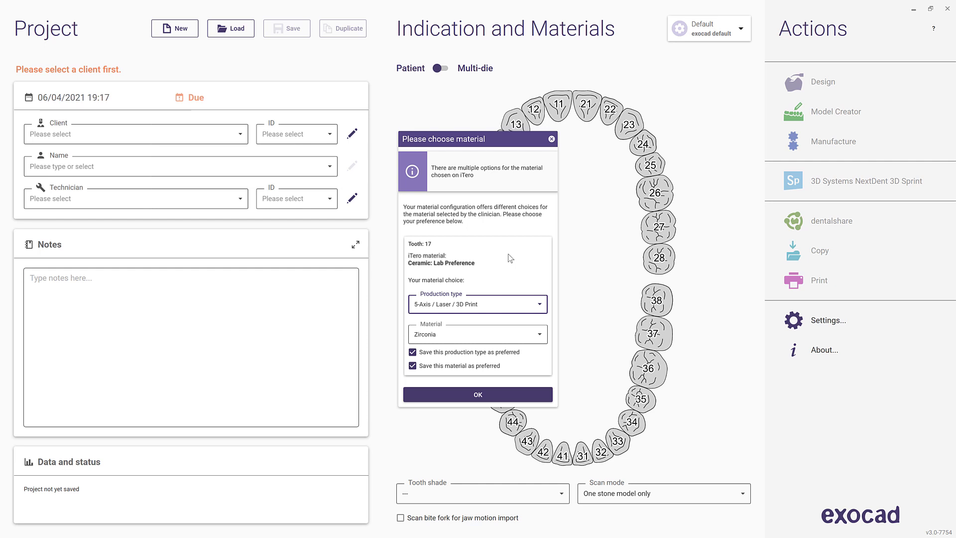
{"action": "mouse_move", "coordinate": [509, 277]}
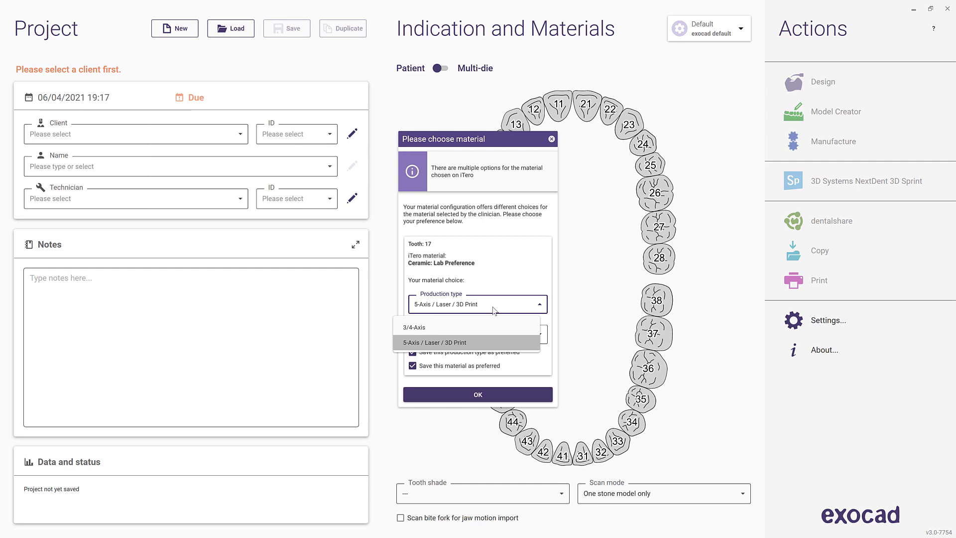
Step: Choose '5-Axis / Laser / 3D Print' production with Zirconia for tooth 17 and confirm, saving the mapping
{"action": "left_click", "coordinate": [435, 342]}
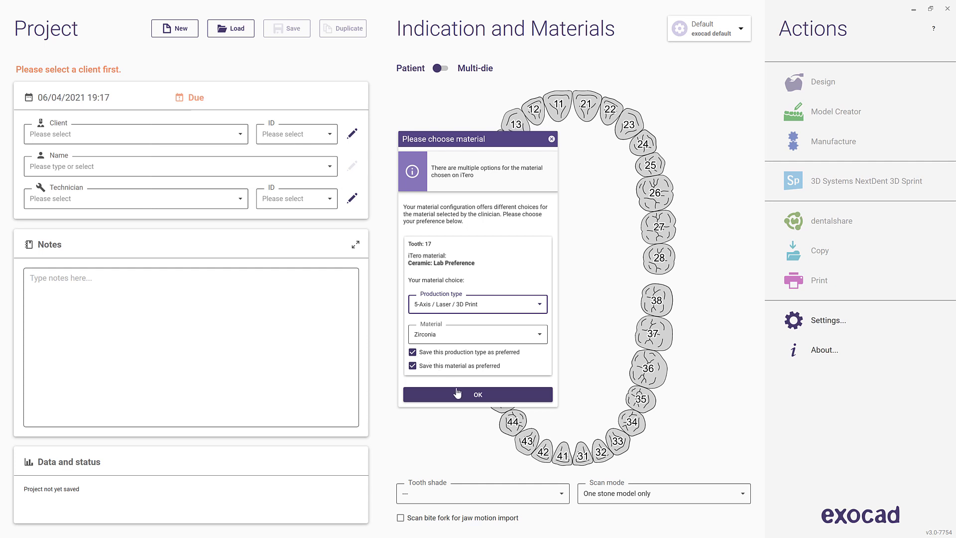
{"action": "left_click", "coordinate": [477, 394]}
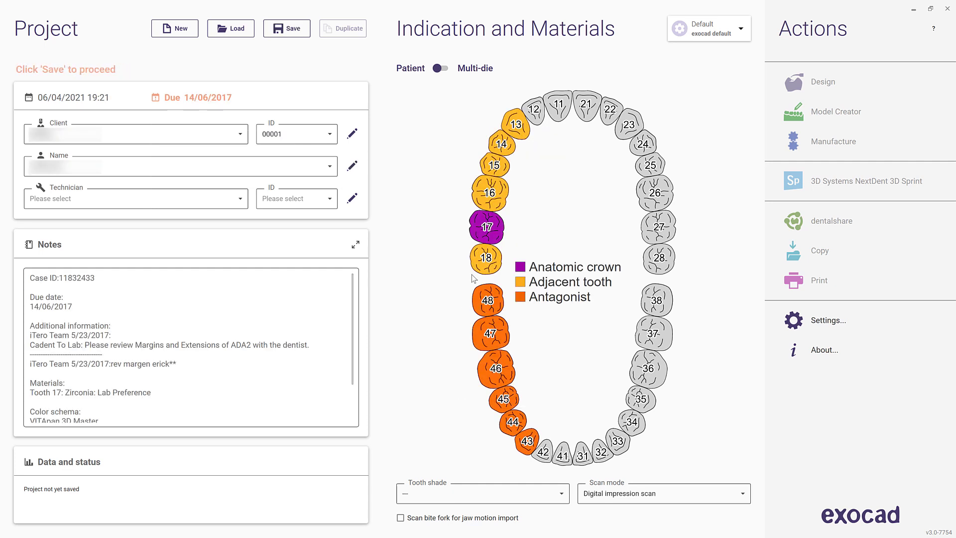
{"action": "left_click", "coordinate": [487, 228]}
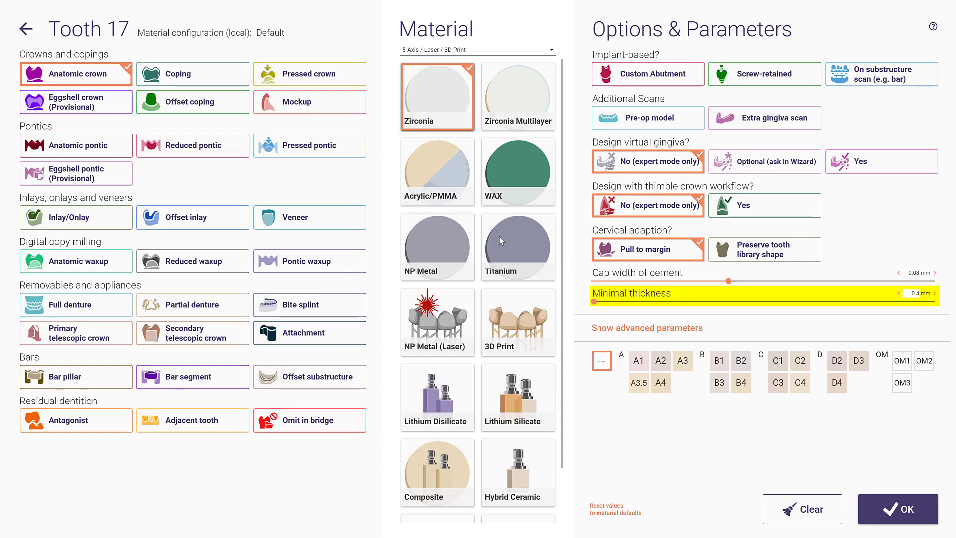
{"action": "mouse_move", "coordinate": [428, 103]}
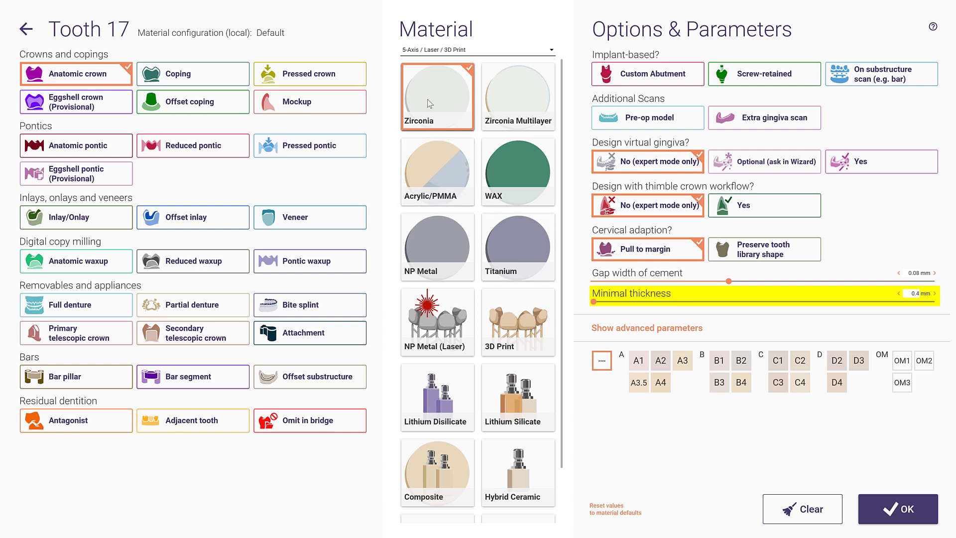
{"action": "left_click", "coordinate": [478, 50]}
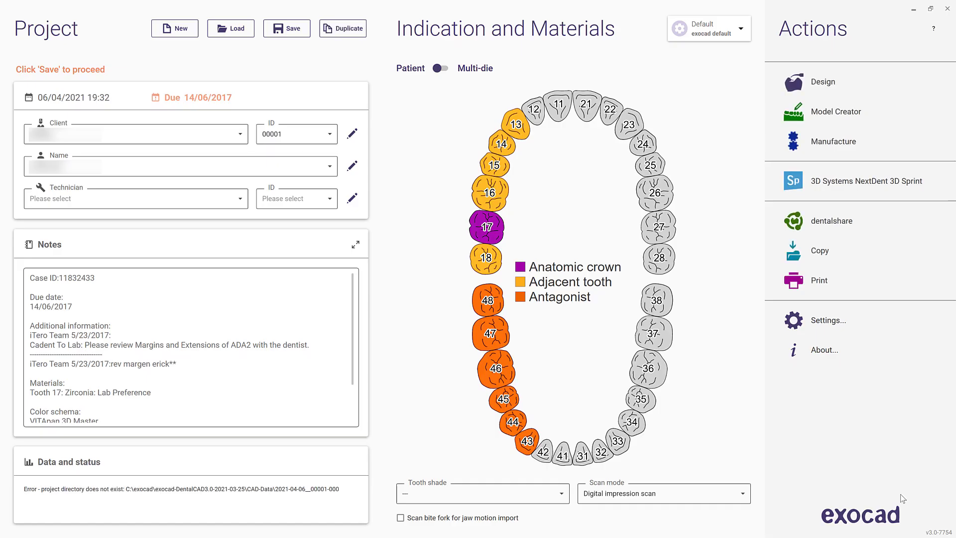
{"action": "left_click", "coordinate": [828, 320]}
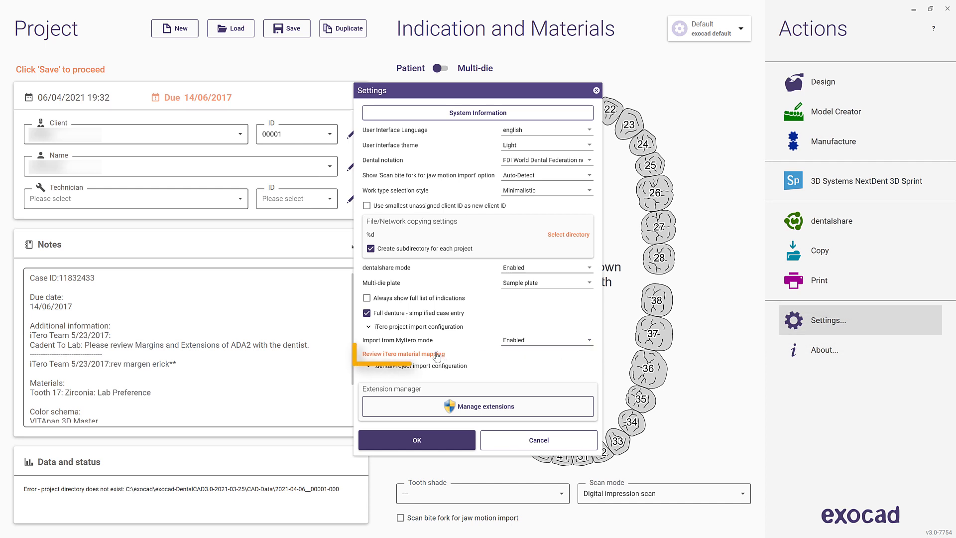
Step: Inspect the saved Ceramic: Lab Preference to 5-axis Zirconia row in the iTero material mapping
{"action": "left_click", "coordinate": [403, 354]}
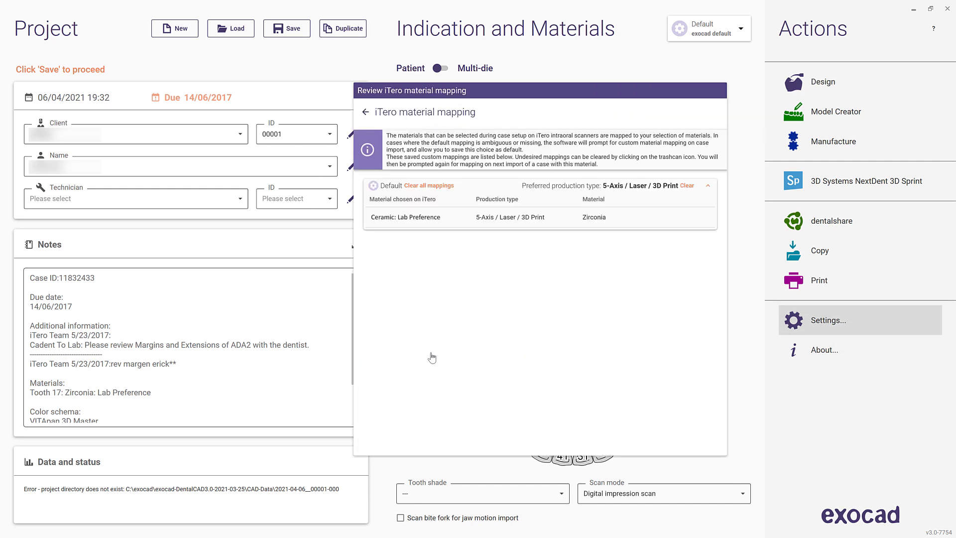
{"action": "mouse_move", "coordinate": [485, 322]}
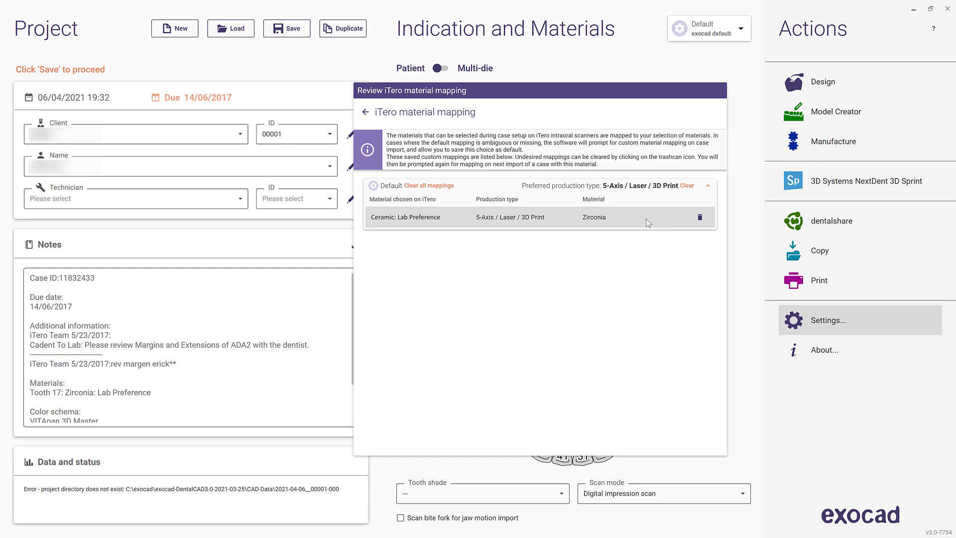
{"action": "left_click", "coordinate": [707, 185]}
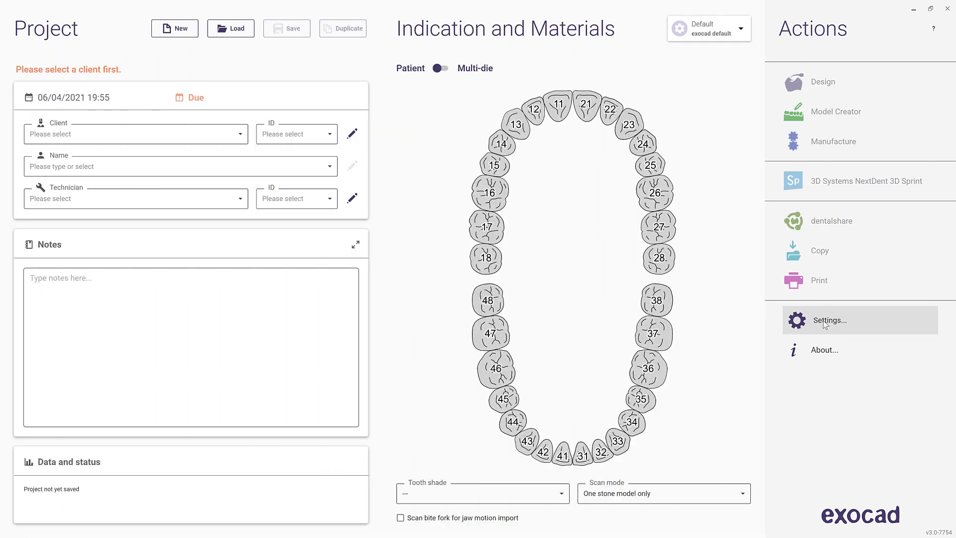
Step: In Settings, set 'Import from MyiTero mode' to Disabled, apply it and acknowledge the restart notice
{"action": "left_click", "coordinate": [828, 319]}
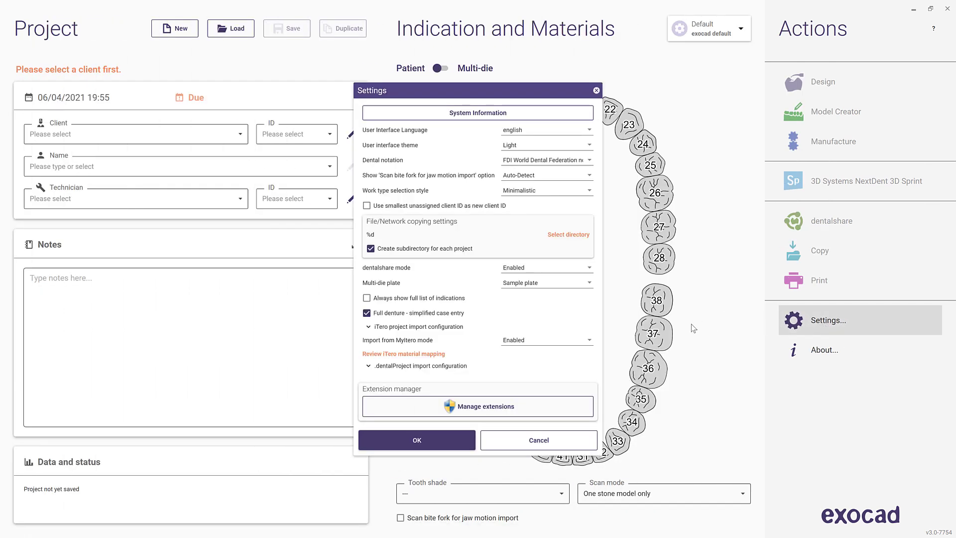
{"action": "left_click", "coordinate": [543, 340]}
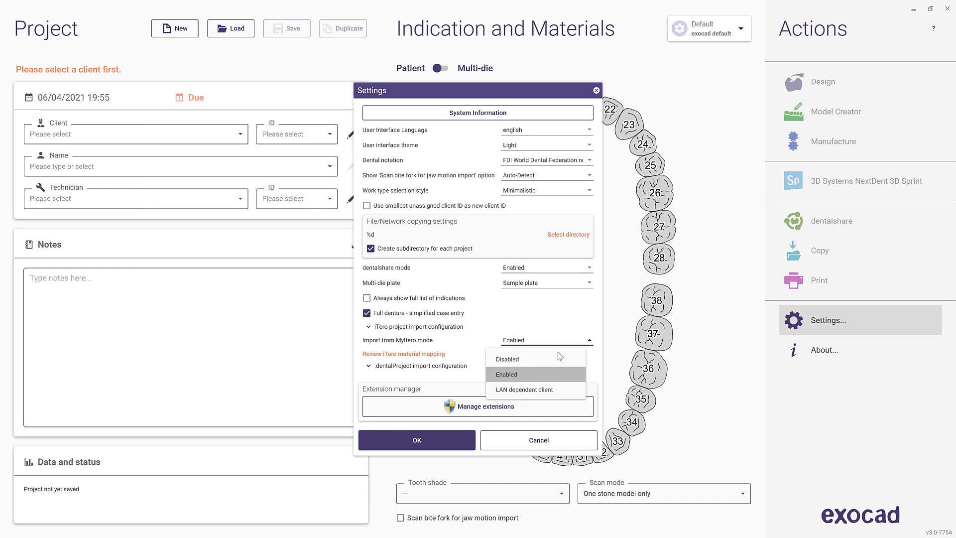
{"action": "left_click", "coordinate": [506, 359]}
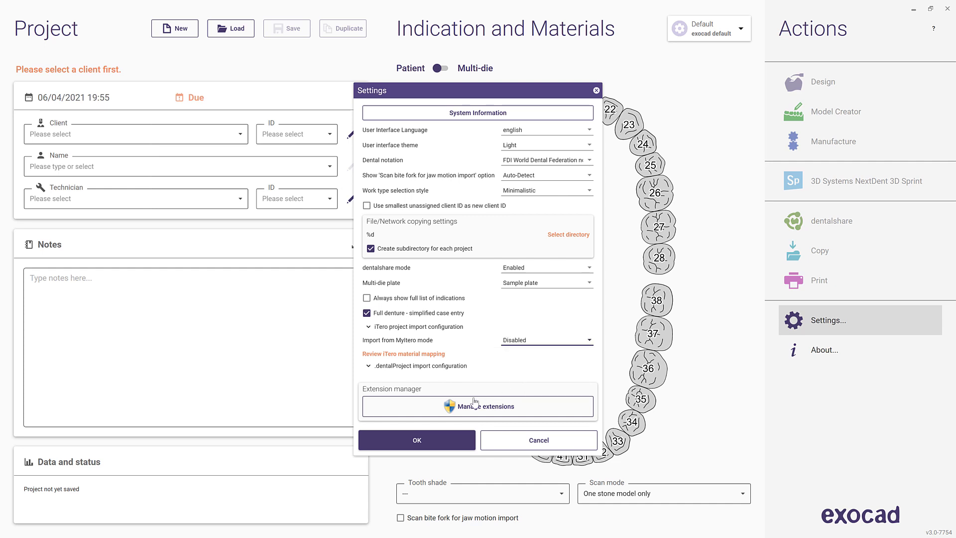
{"action": "left_click", "coordinate": [417, 439]}
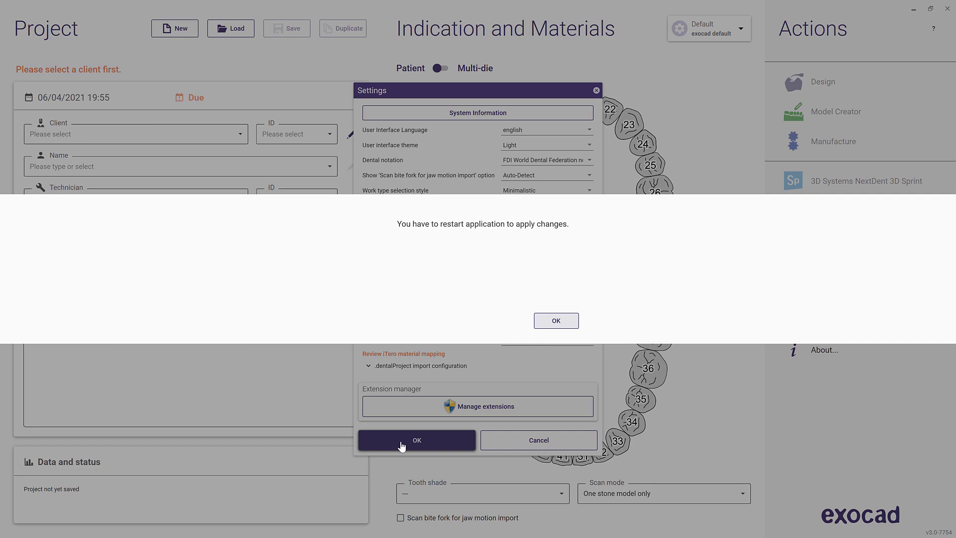
{"action": "left_click", "coordinate": [555, 320]}
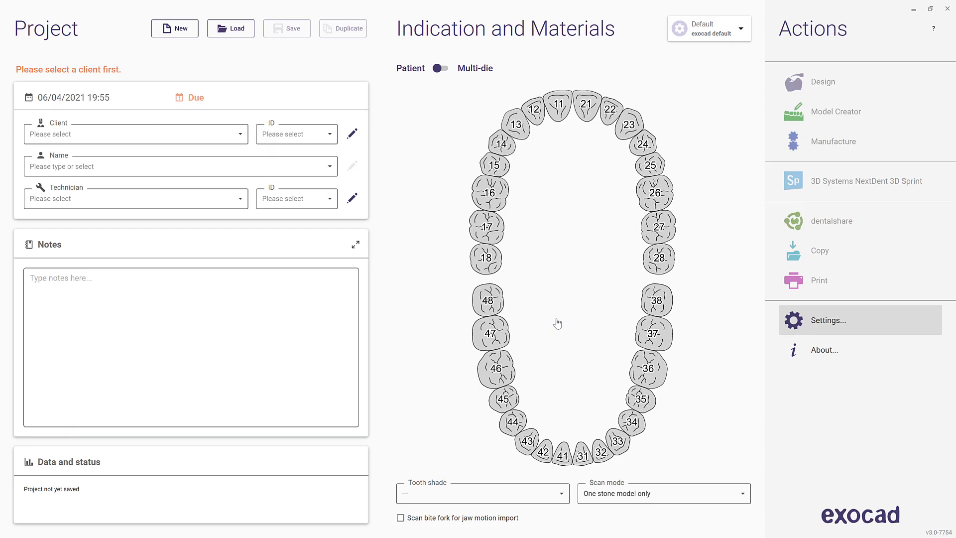